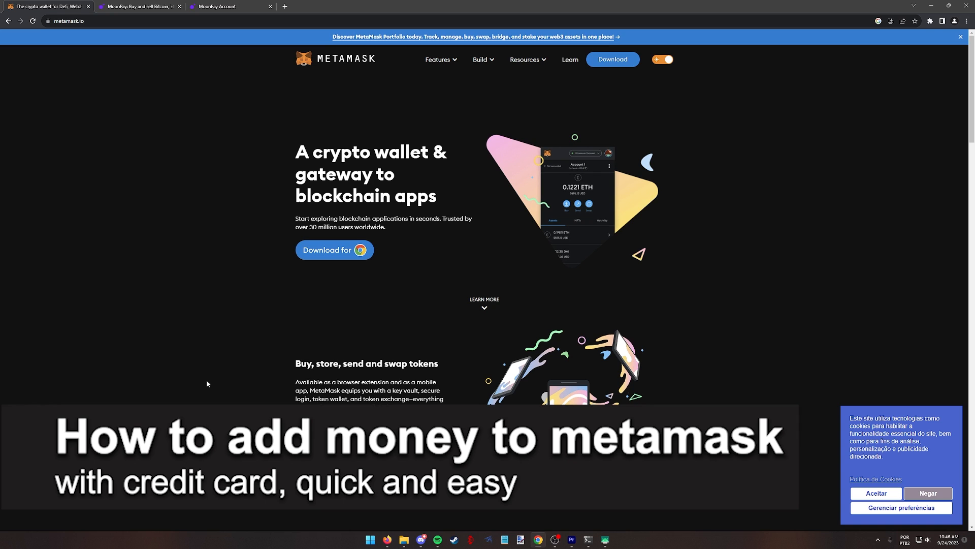
Step: Scroll the MoonPay page, open account settings and view the available display languages
scroll("down", 3)
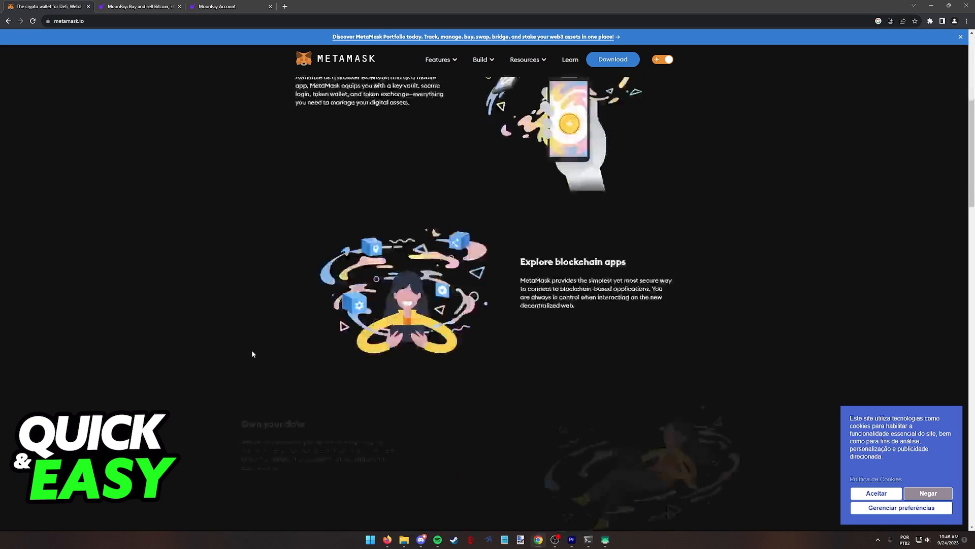
scroll("up", 3)
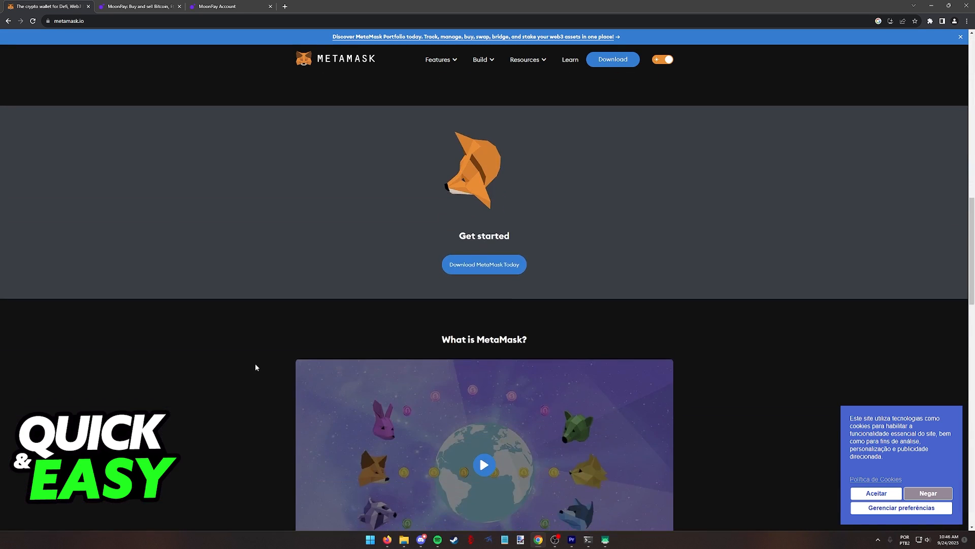
scroll("down", 3)
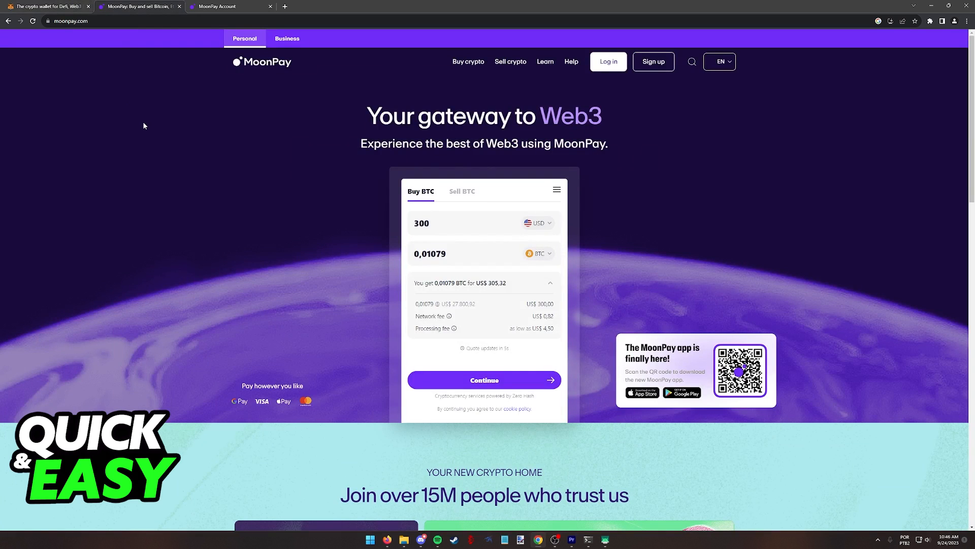
scroll("down", 3)
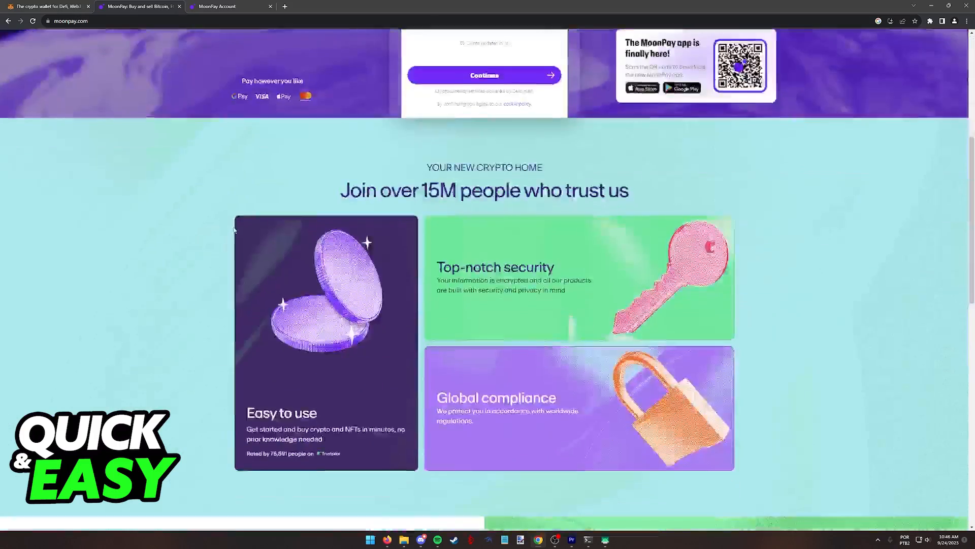
scroll("down", 3)
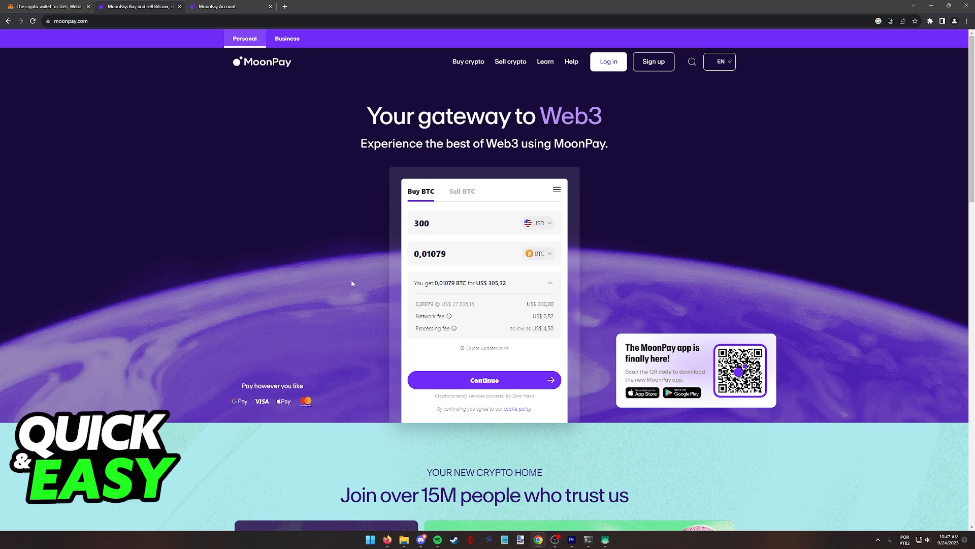
mouse_move(554, 203)
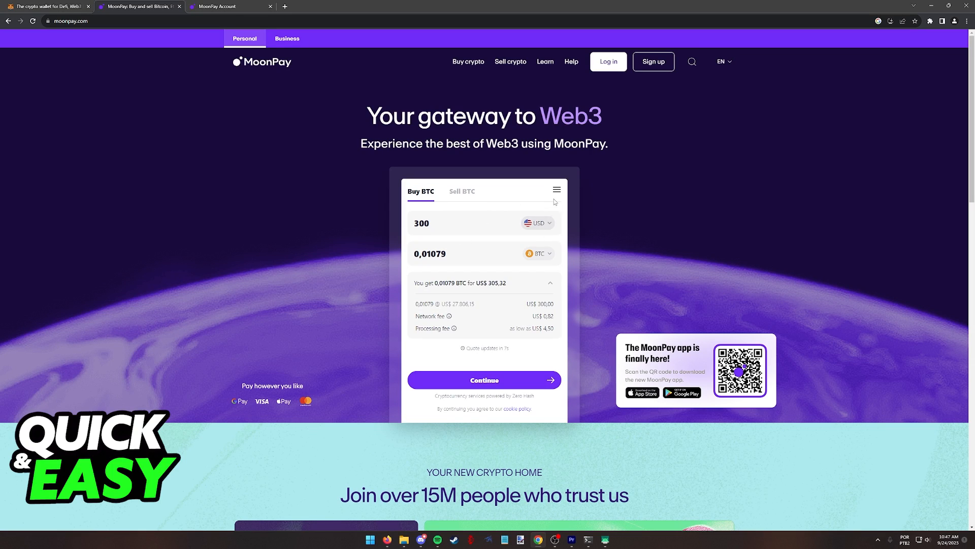
left_click(555, 189)
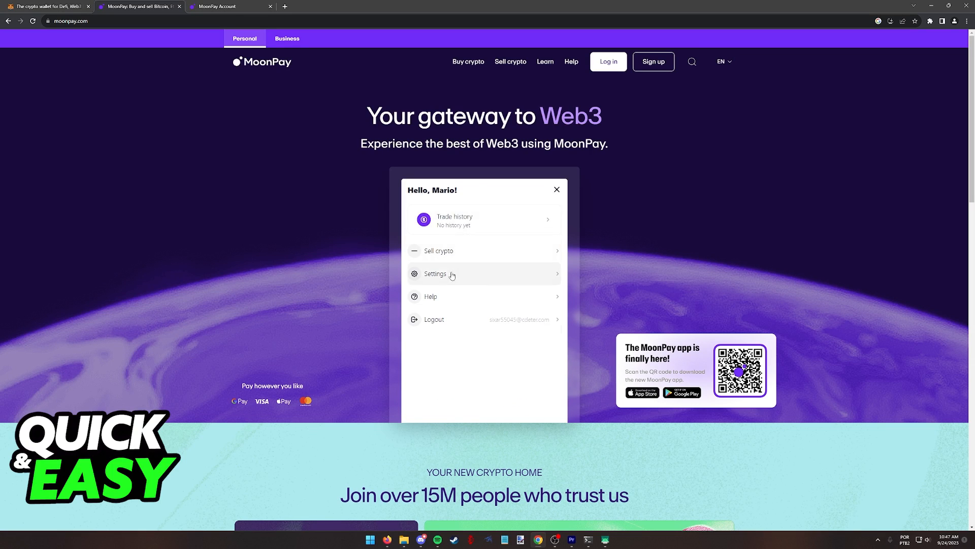
left_click(435, 273)
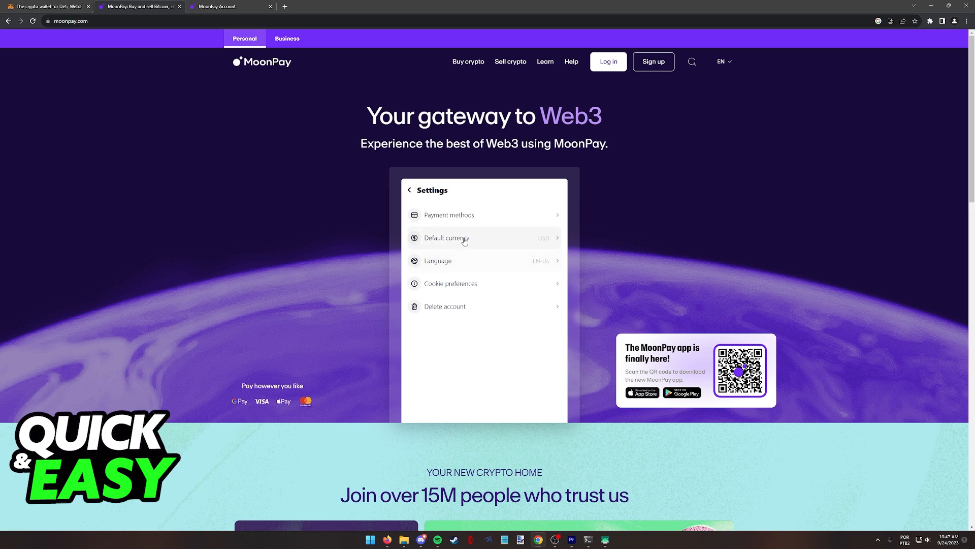
left_click(438, 261)
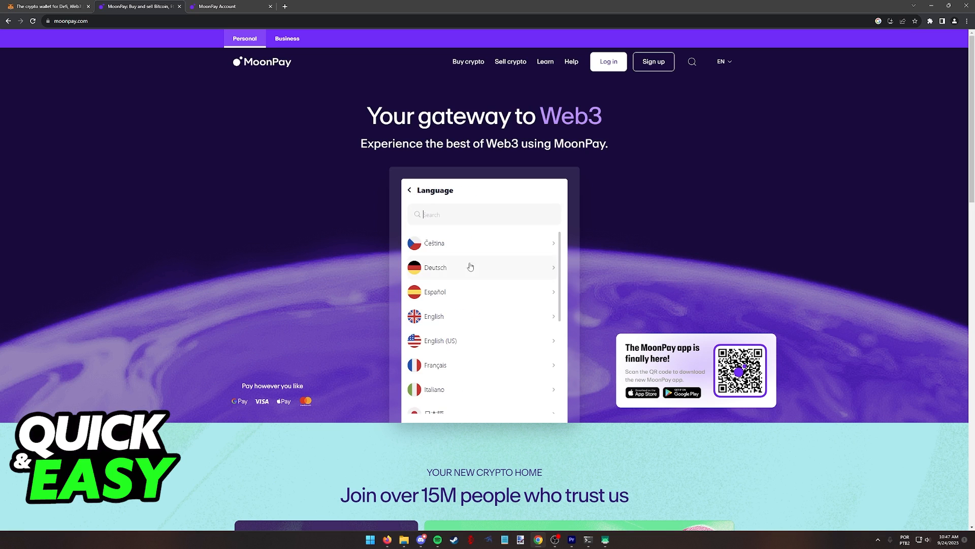
left_click(410, 190)
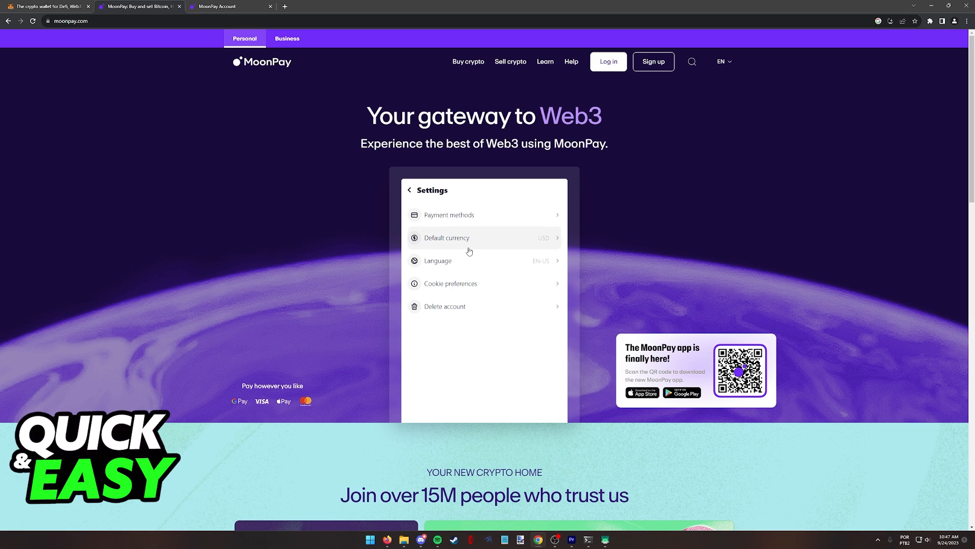
Step: Check saved payment methods, then switch the 300 USD purchase to ETH and continue
left_click(448, 214)
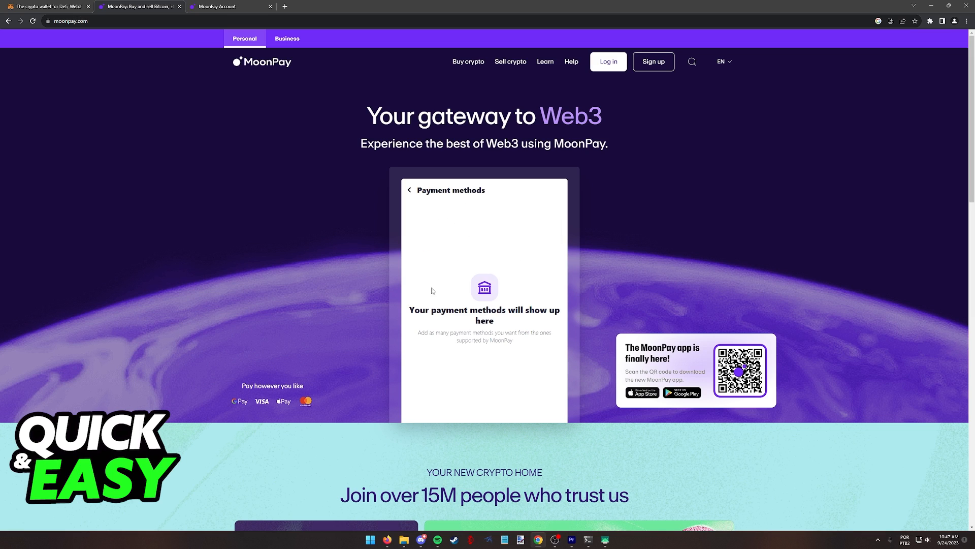
left_click(409, 190)
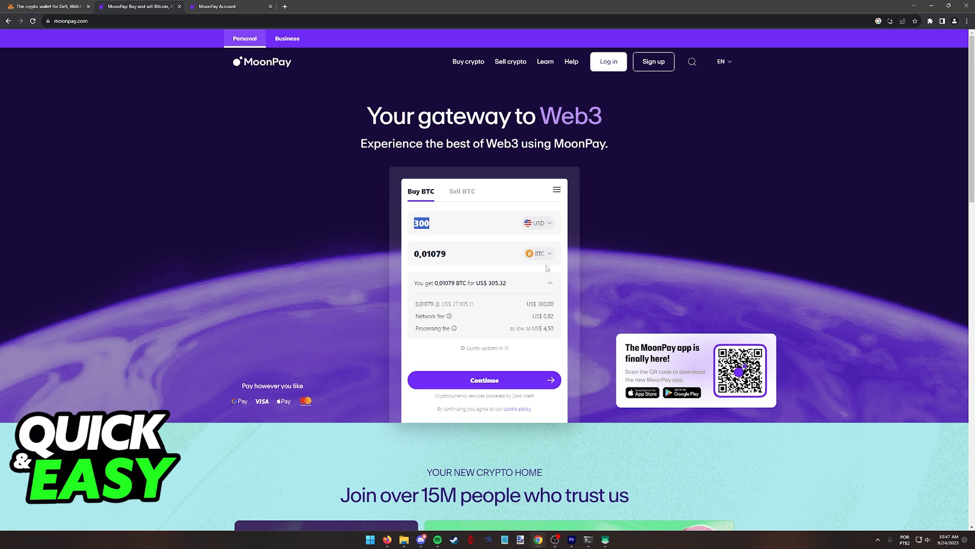
left_click(537, 253)
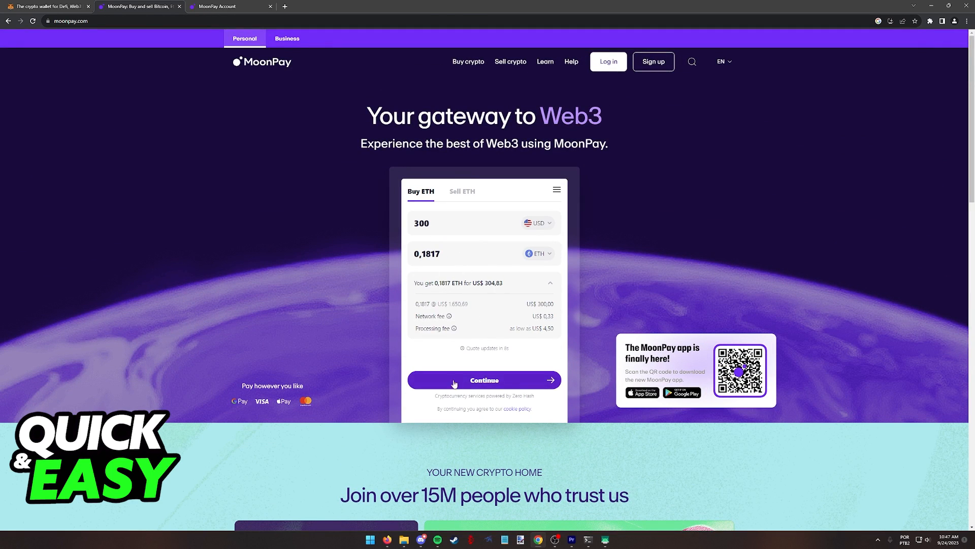
left_click(484, 380)
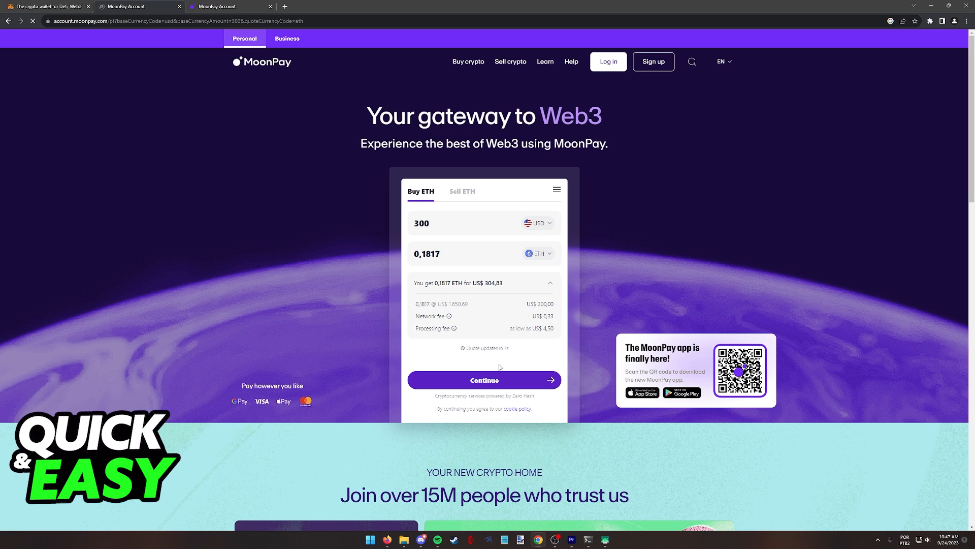
Step: Continue to the Enter card details form for the ETH purchase, visiting MetaMask and returning
left_click(484, 380)
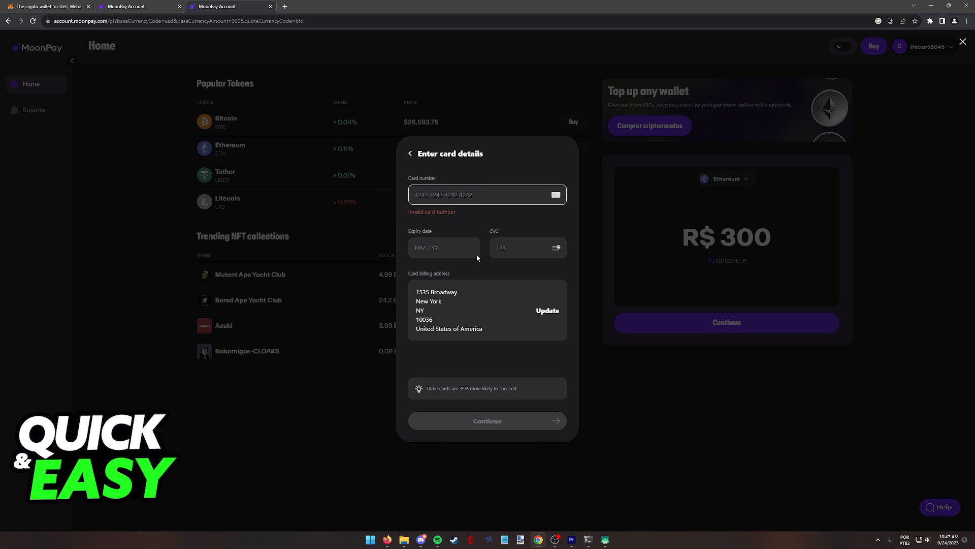
mouse_move(544, 222)
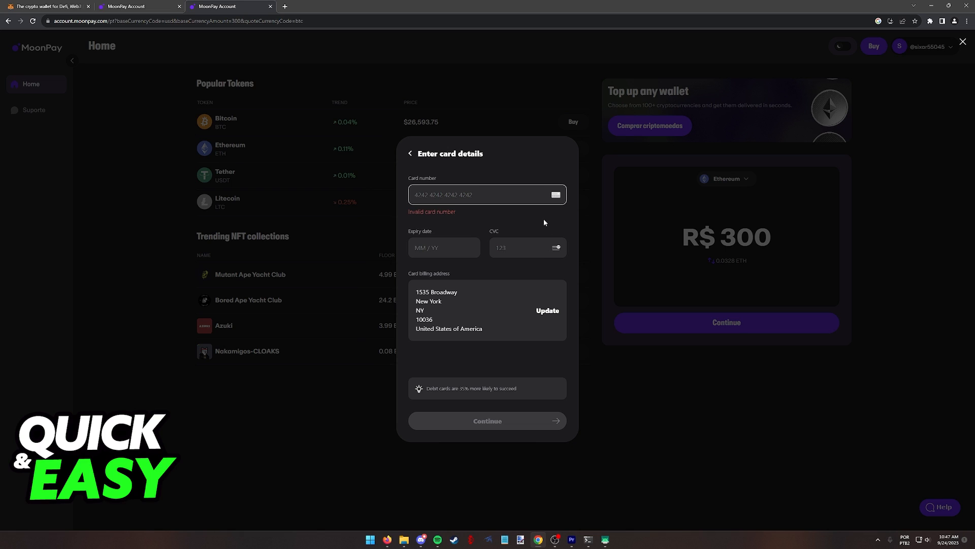
mouse_move(487, 181)
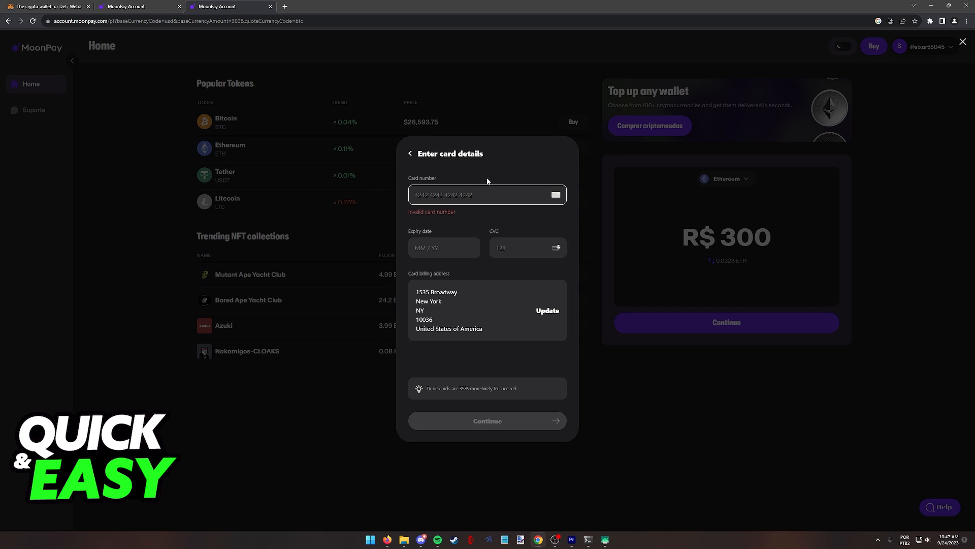
left_click(487, 194)
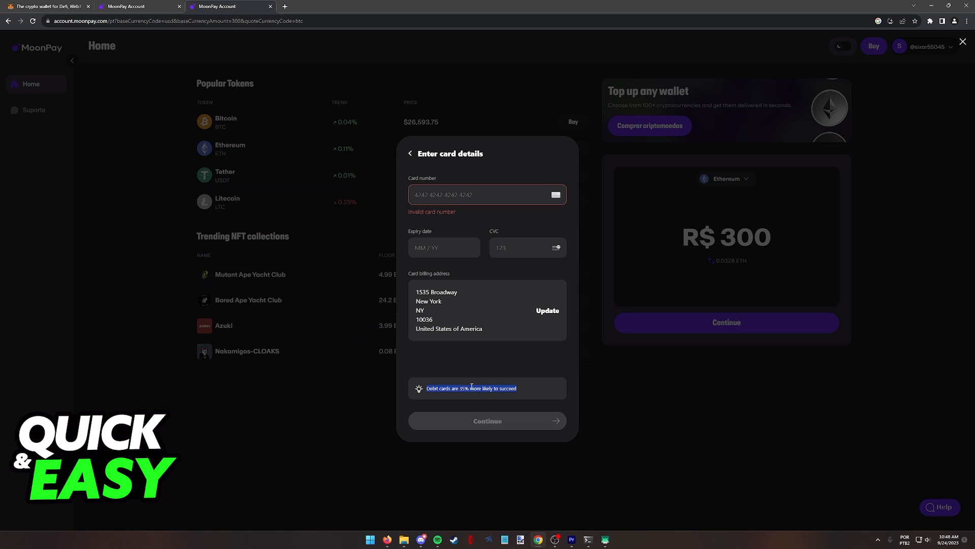
mouse_move(477, 341)
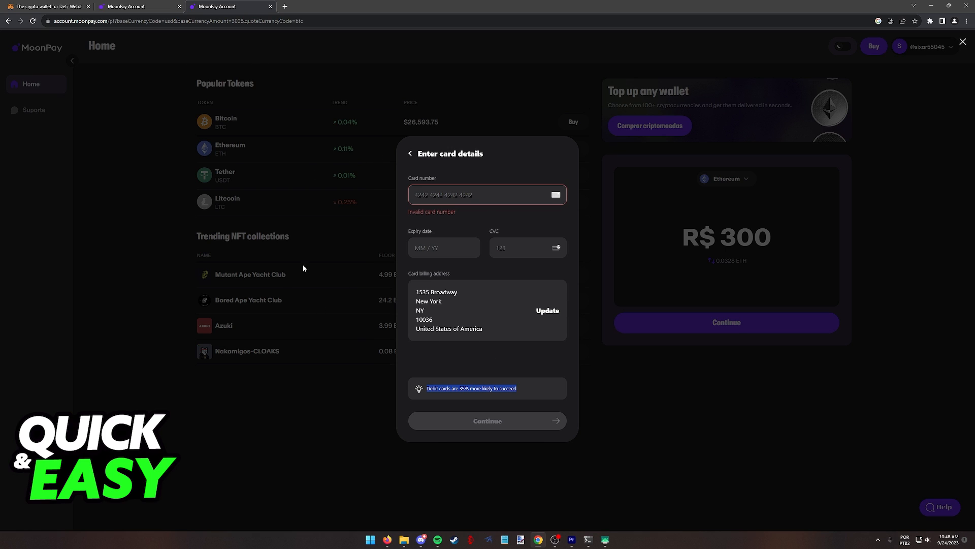
mouse_move(388, 225)
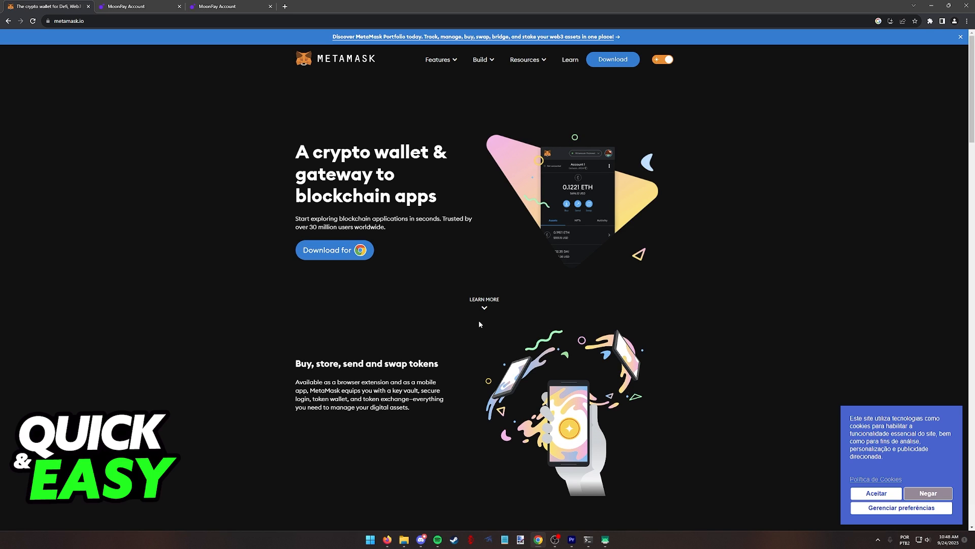
mouse_move(482, 236)
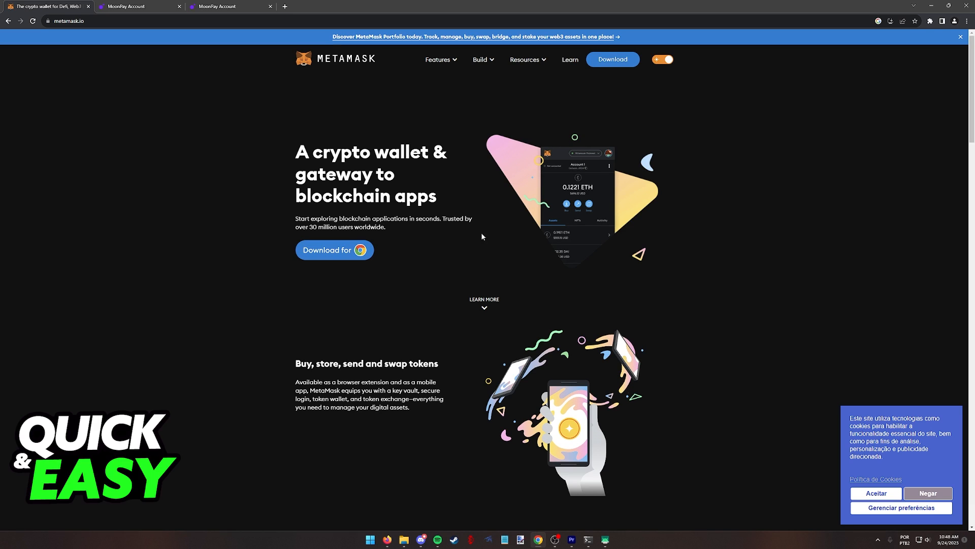
left_click(229, 6)
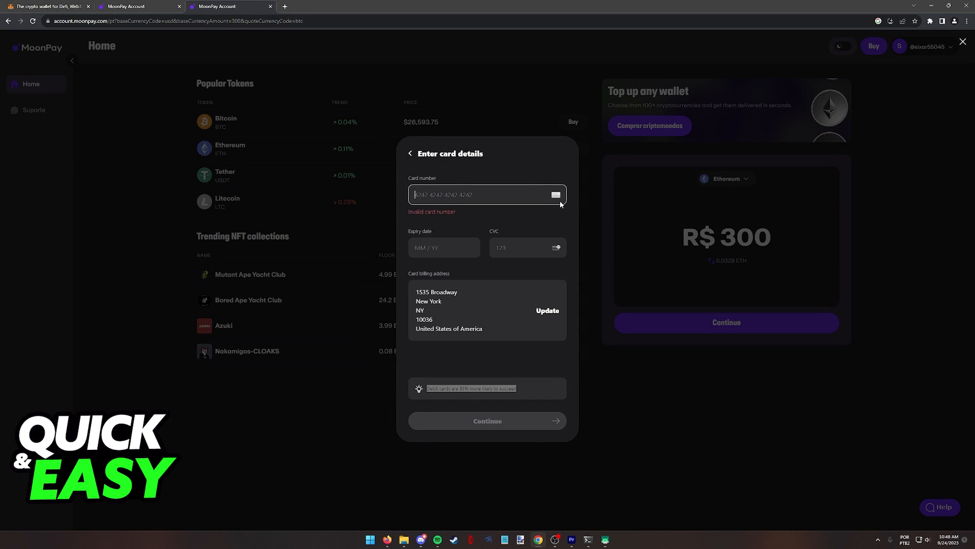